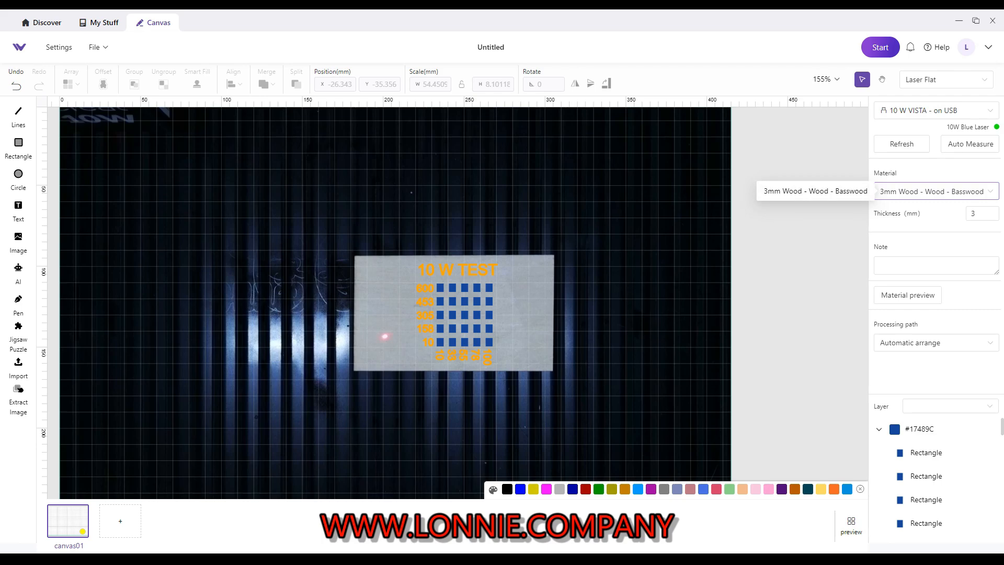
Start a new User-Defined Material from the Material dropdown's Add+ and focus its Name field
left_click(934, 190)
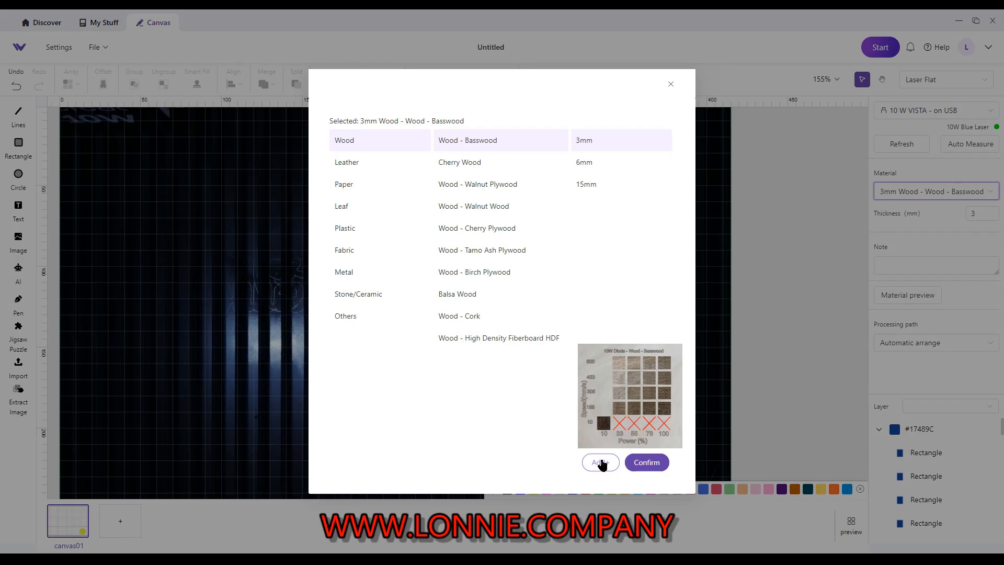
left_click(600, 462)
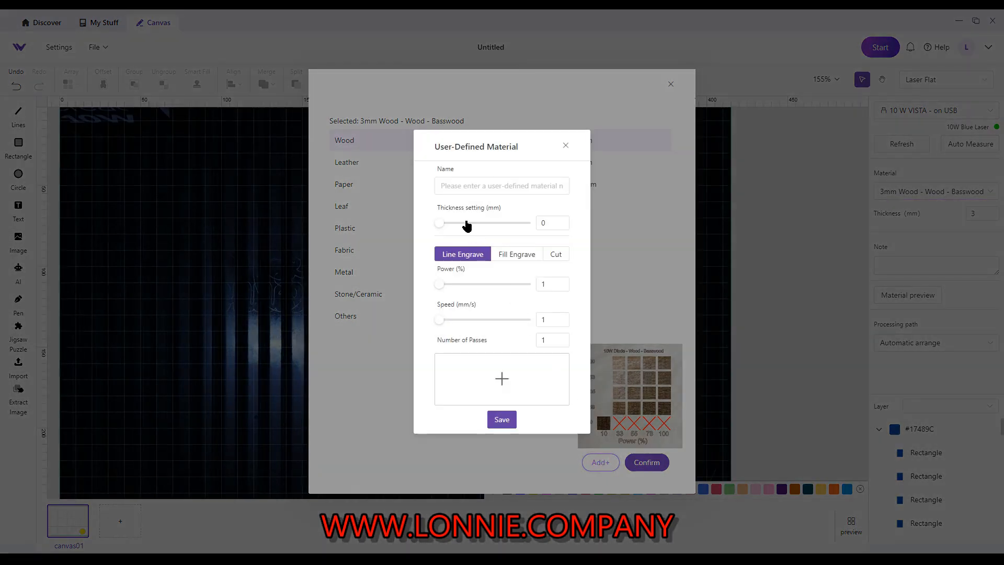
mouse_move(504, 158)
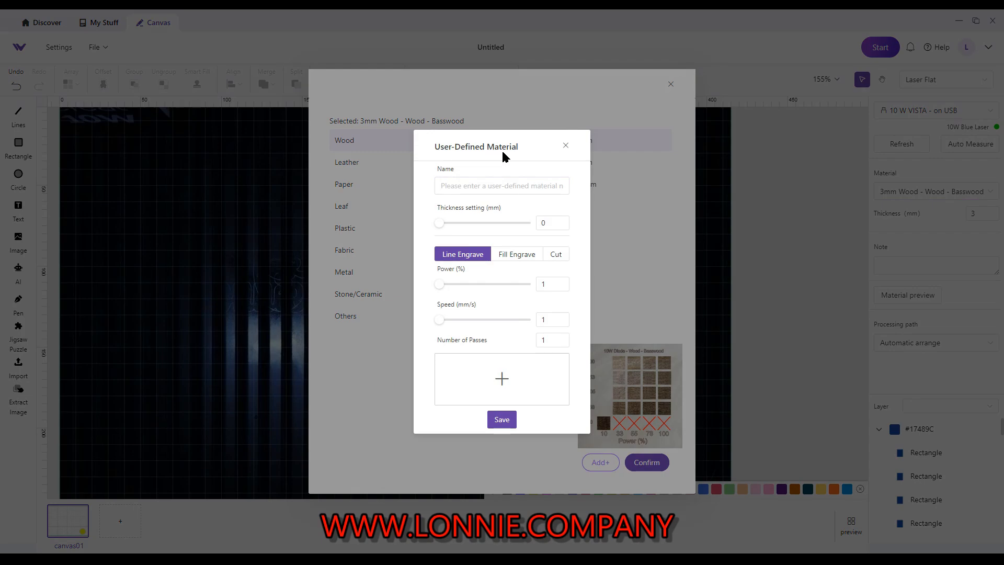
left_click(501, 186)
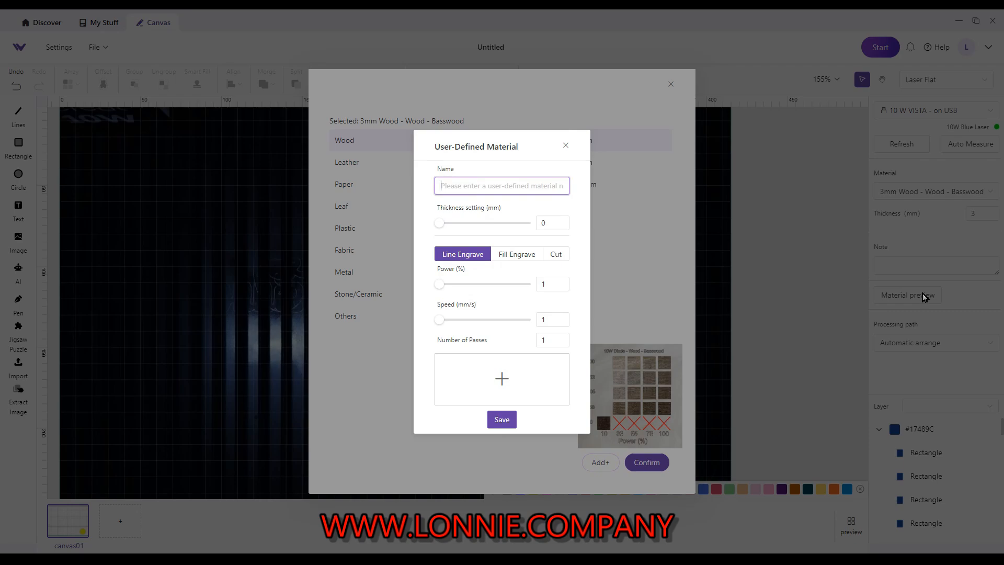
Name the new material 'Anodized Aluminum'
type("Ano")
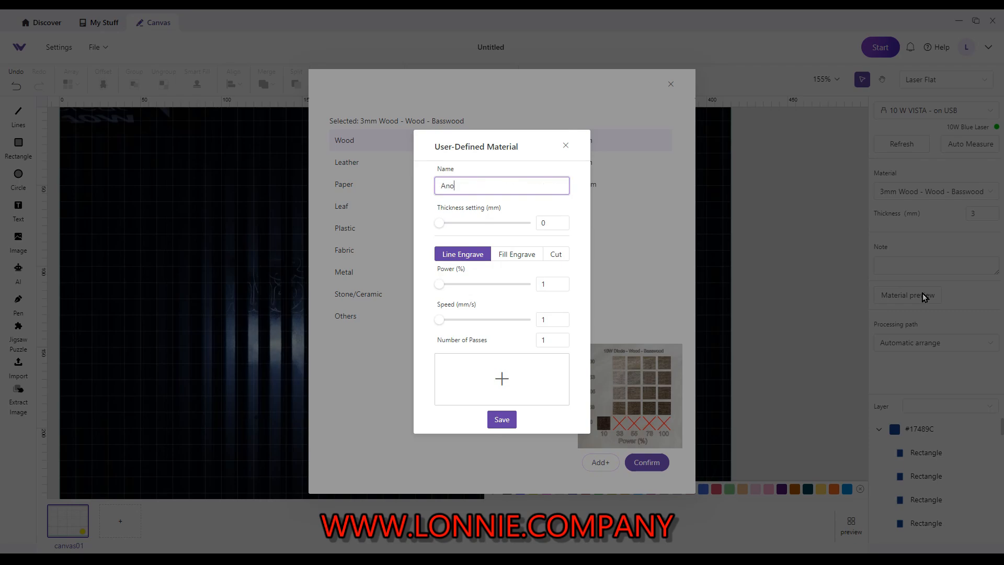
type("dized Al")
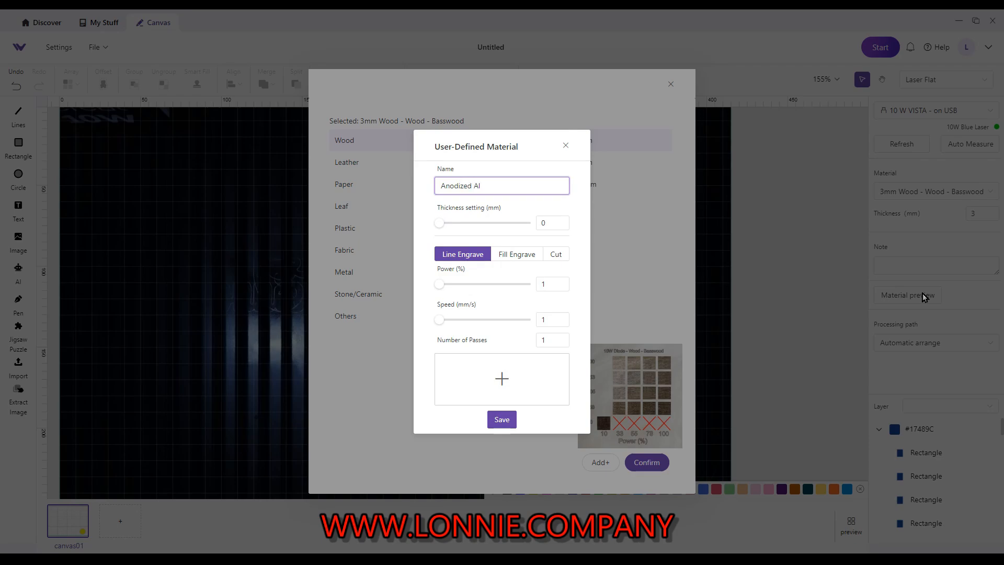
type("uminu")
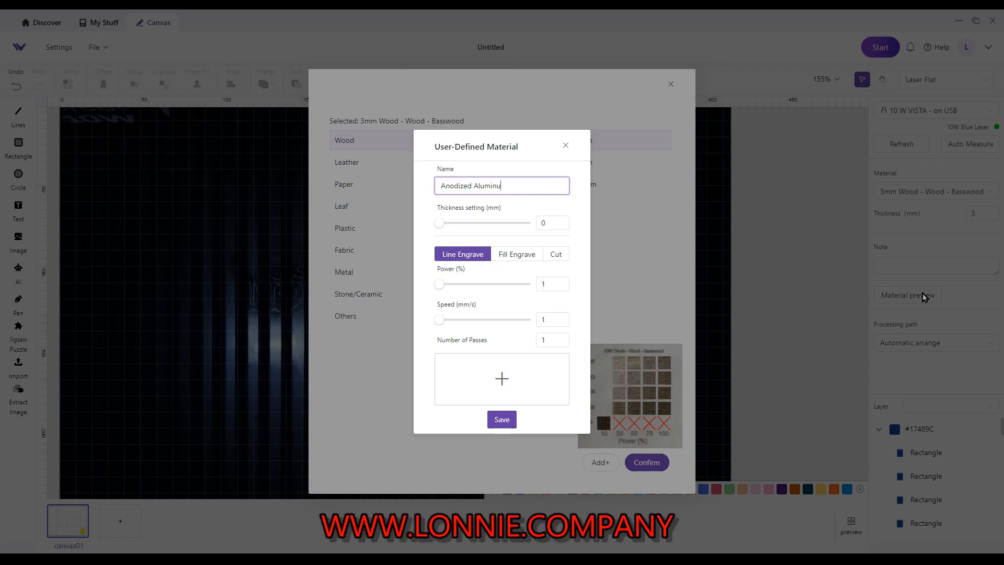
type("m")
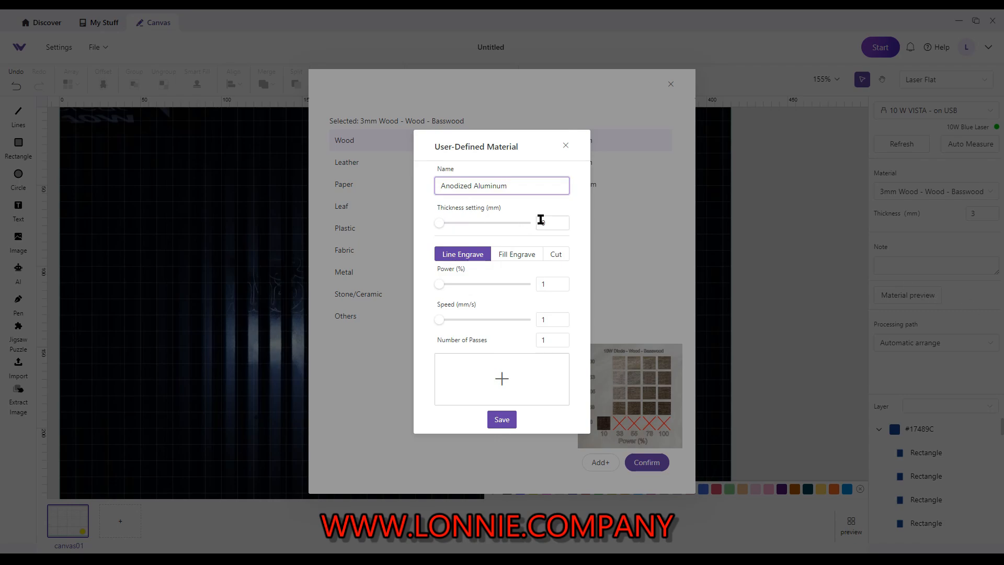
Set thickness to 1 mm and line engrave power 43 at speed 124
left_click(552, 222)
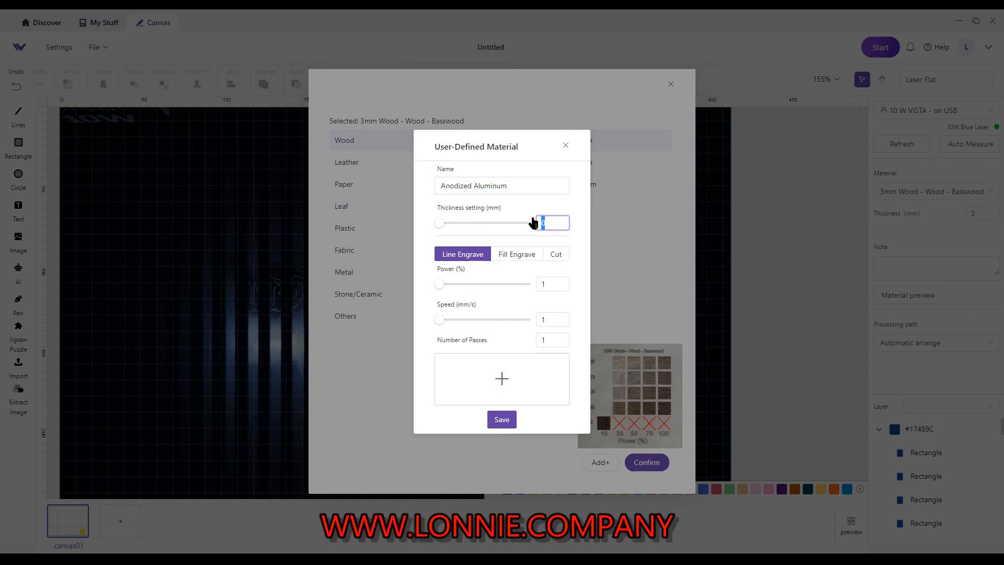
type("1")
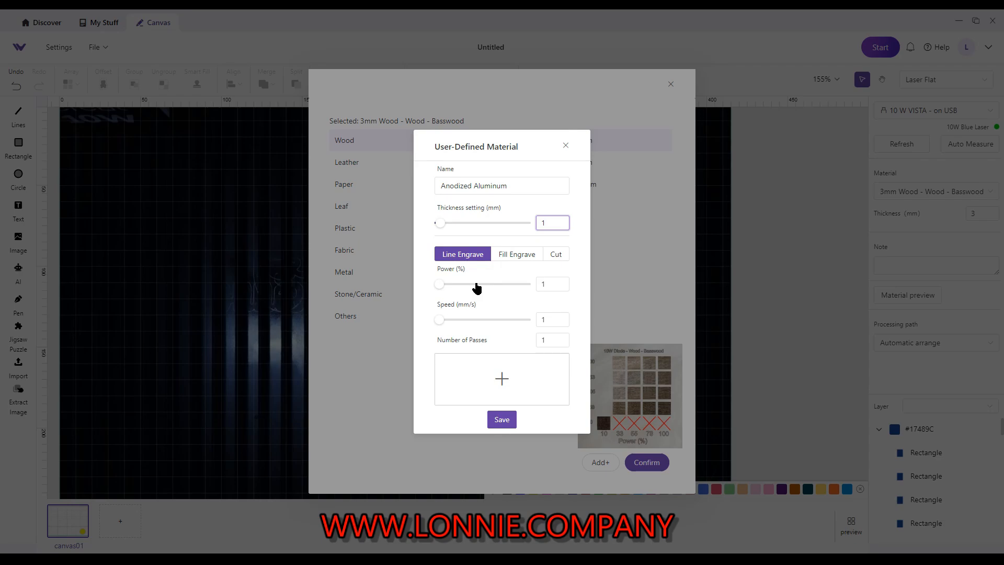
left_click(552, 222)
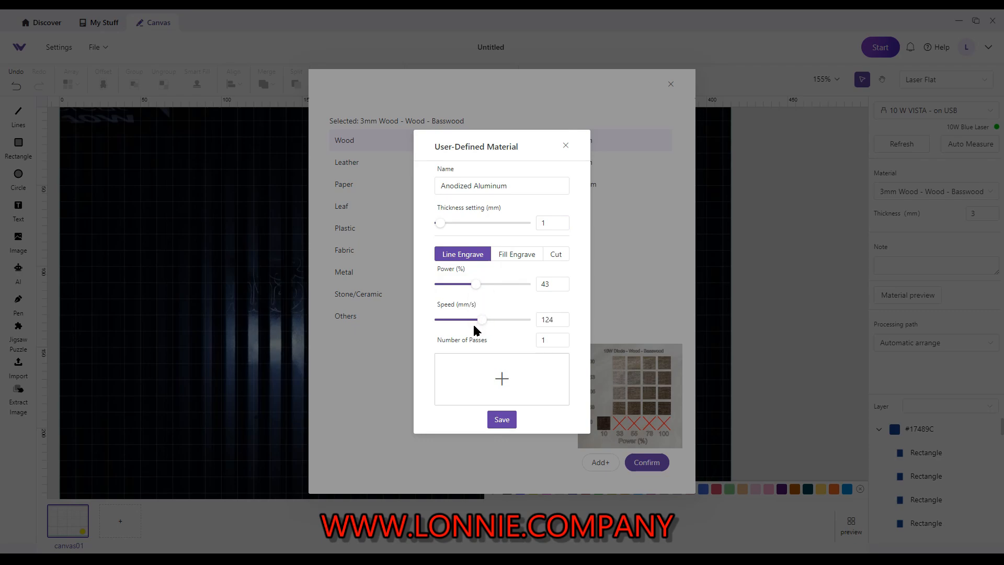
mouse_move(513, 257)
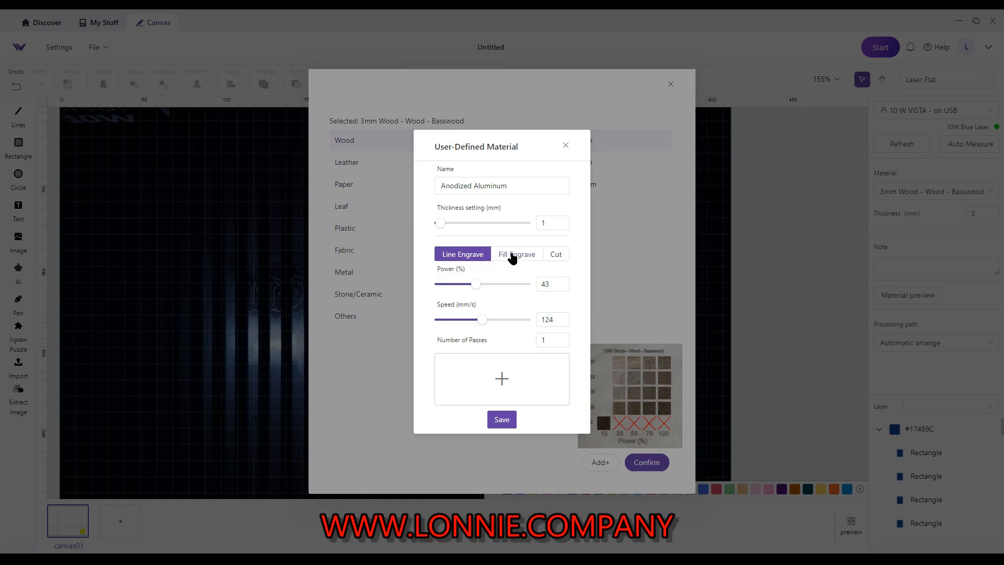
Set fill engrave to power 78 and speed 158, attach the test photo, and save the material
left_click(515, 254)
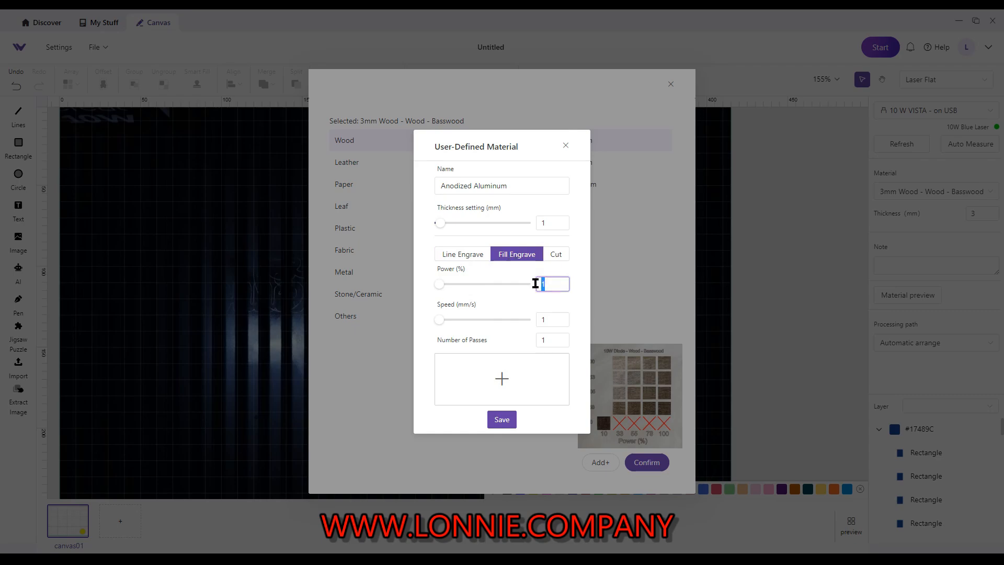
type("78")
left_click(552, 319)
type("58")
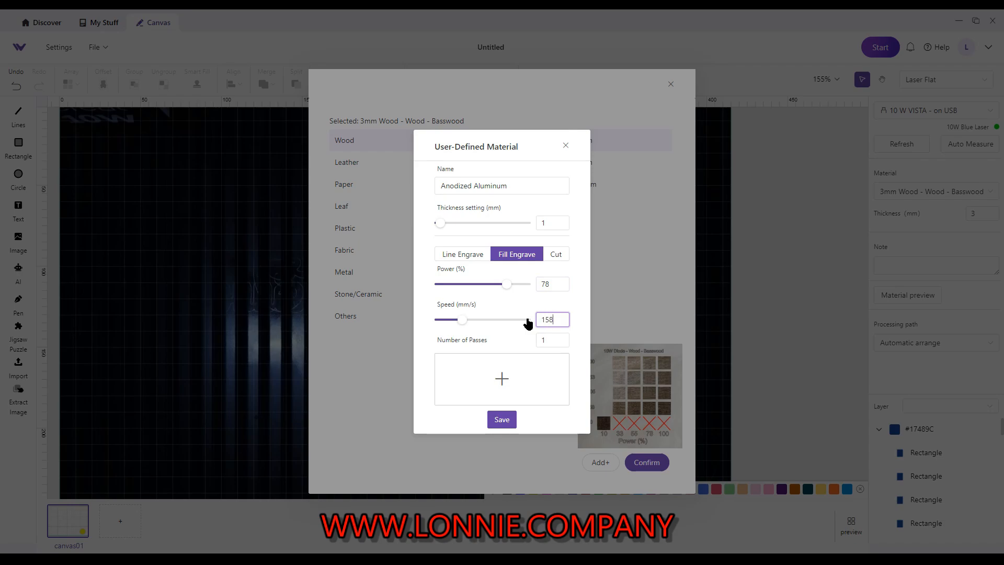
mouse_move(486, 327)
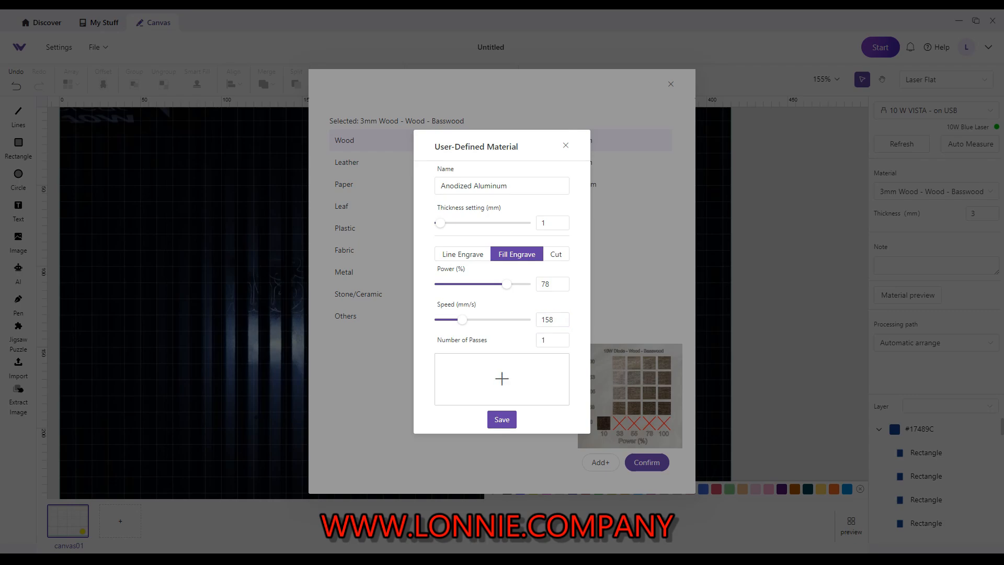
left_click(501, 378)
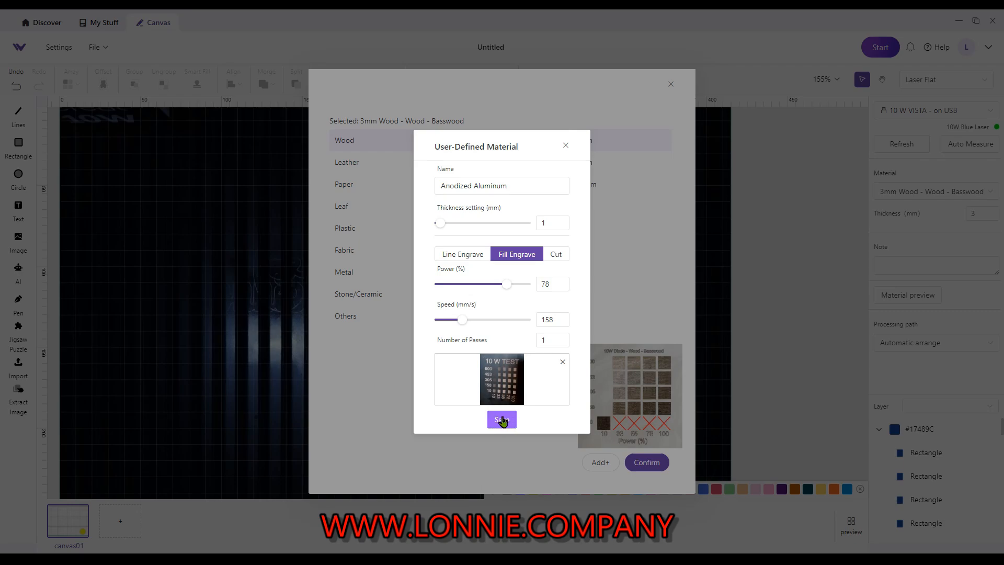
left_click(500, 420)
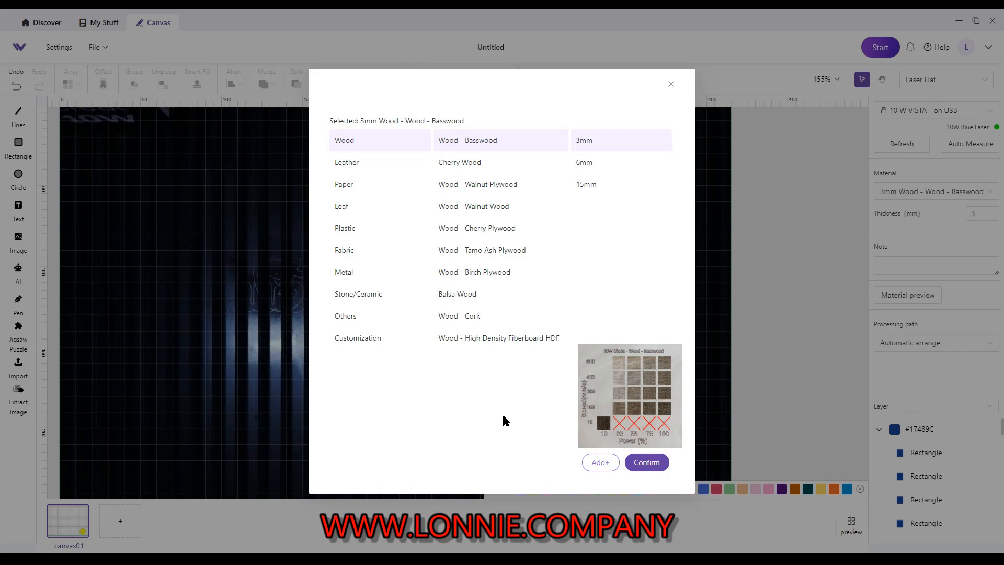
mouse_move(671, 83)
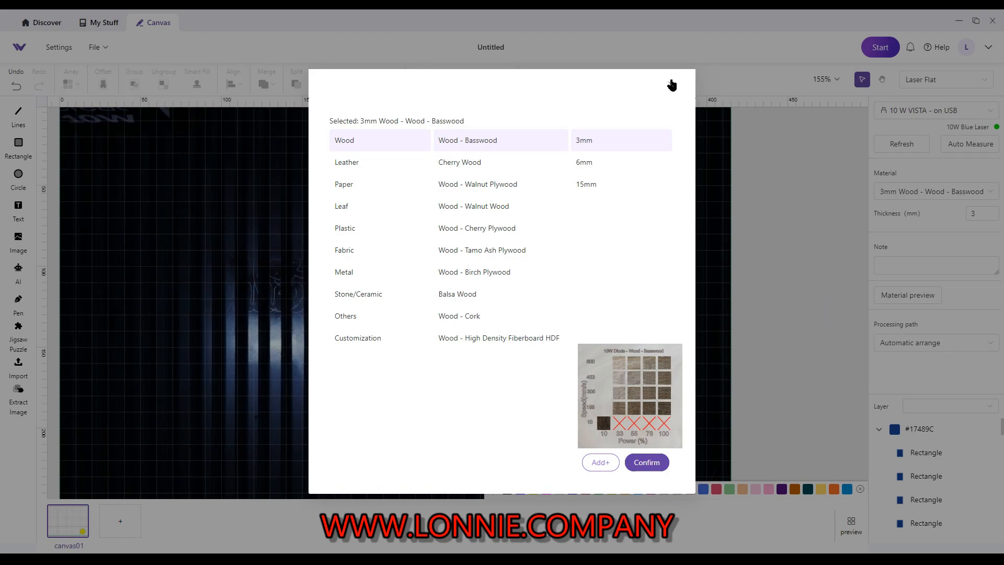
Select Anodized Aluminum 1mm under Customization and confirm it as the project material
left_click(646, 461)
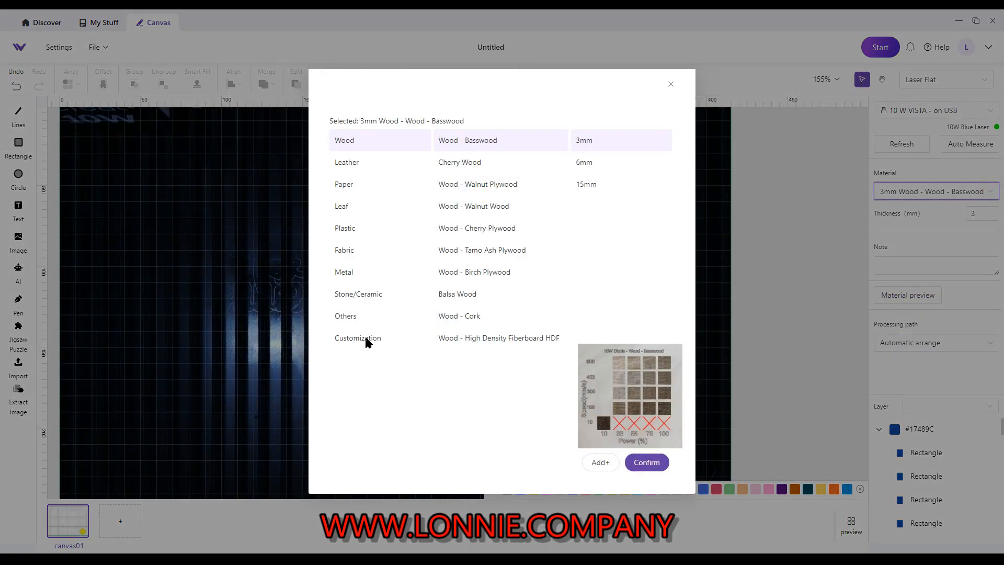
left_click(357, 338)
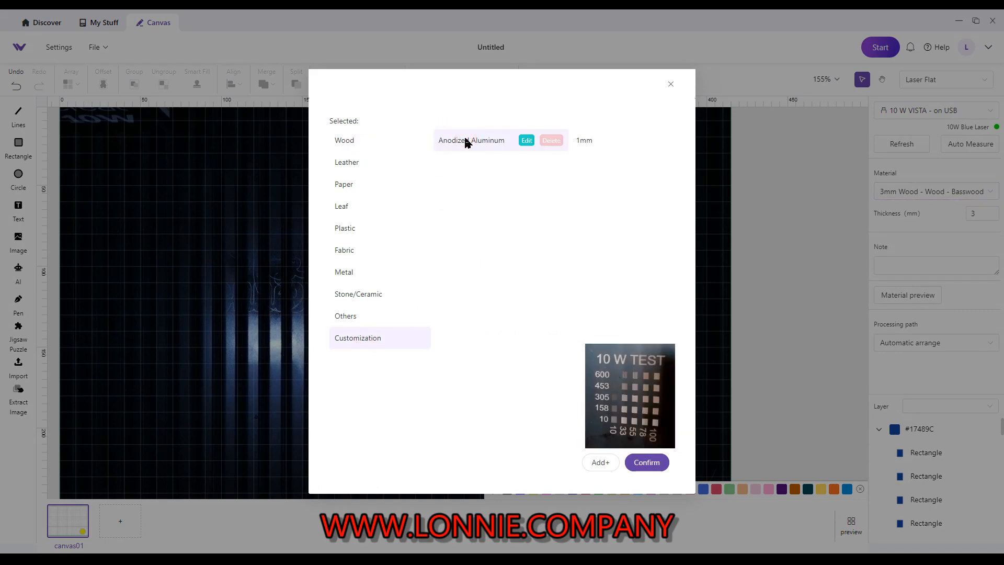
mouse_move(646, 463)
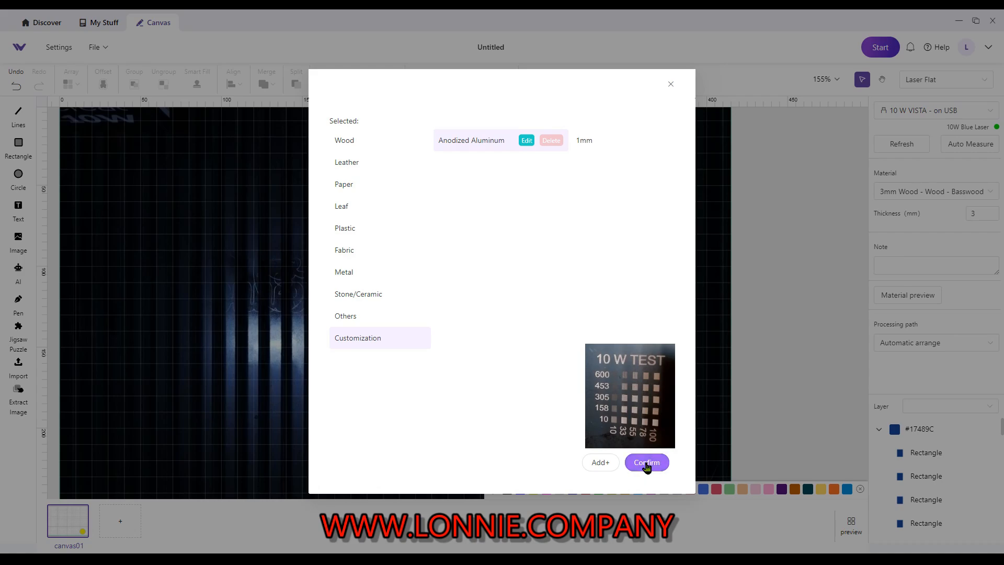
left_click(645, 463)
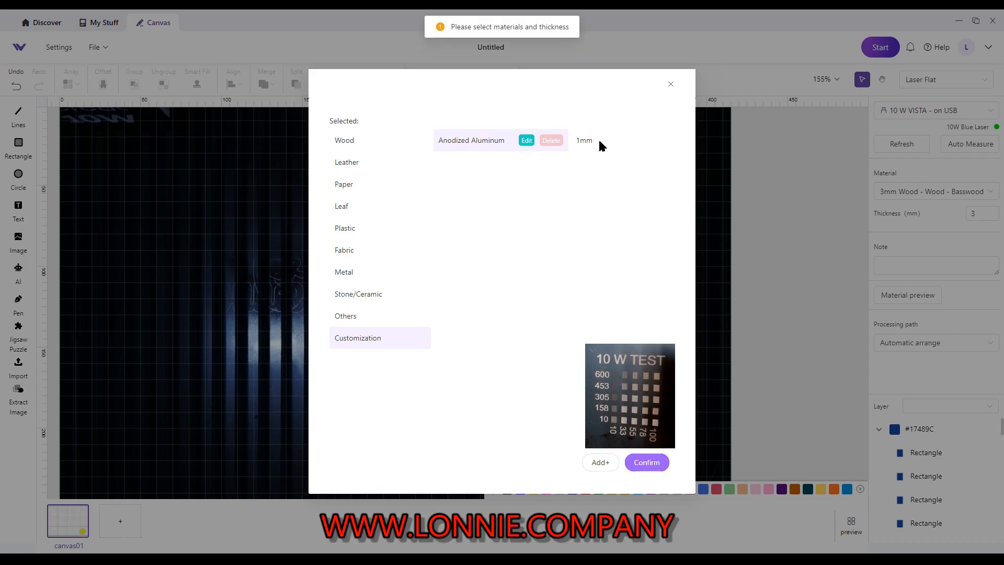
left_click(646, 462)
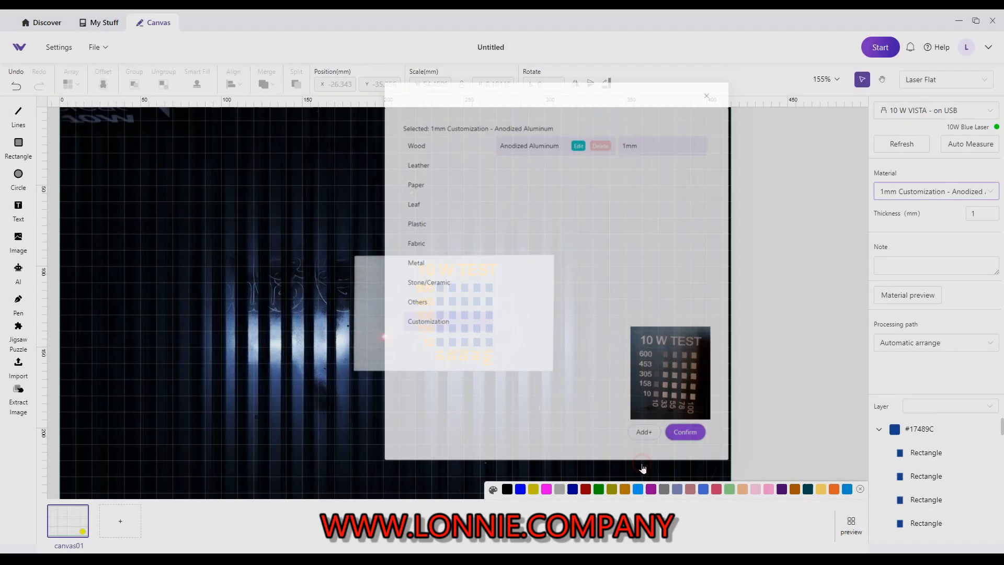
left_click(684, 432)
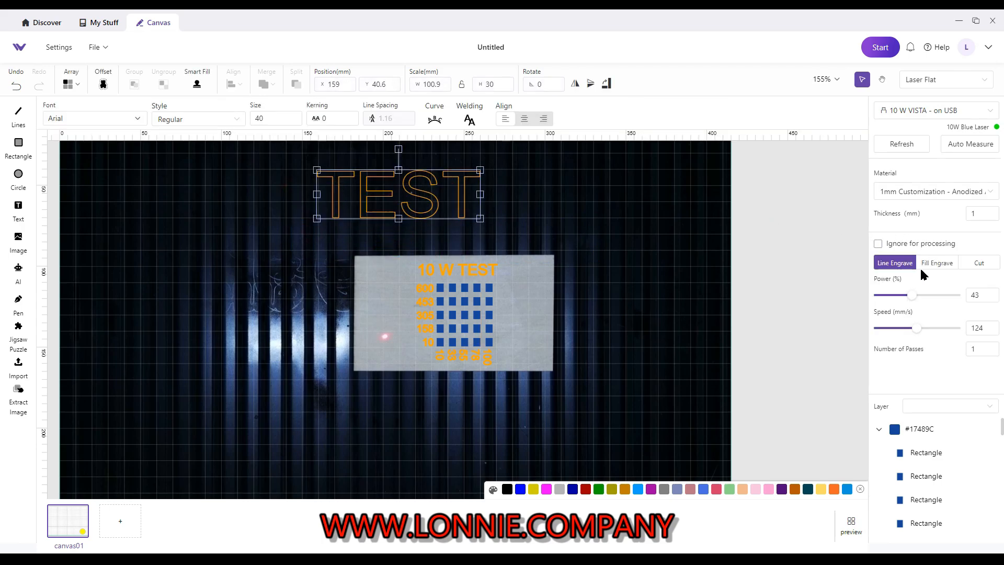
Switch the TEST text to Fill Engrave, showing the 78% / 158 mm/s preset and test photo
left_click(979, 328)
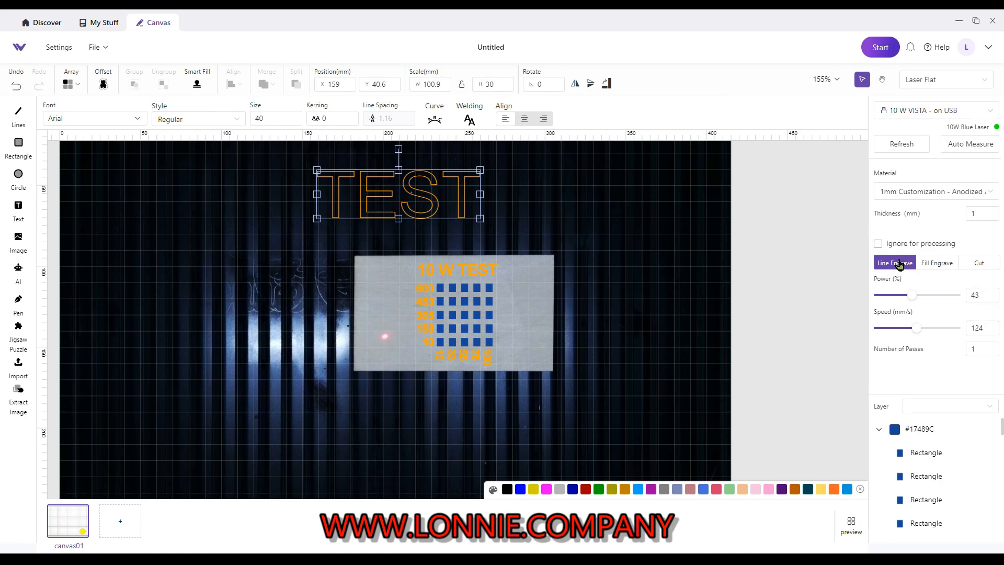
left_click(937, 263)
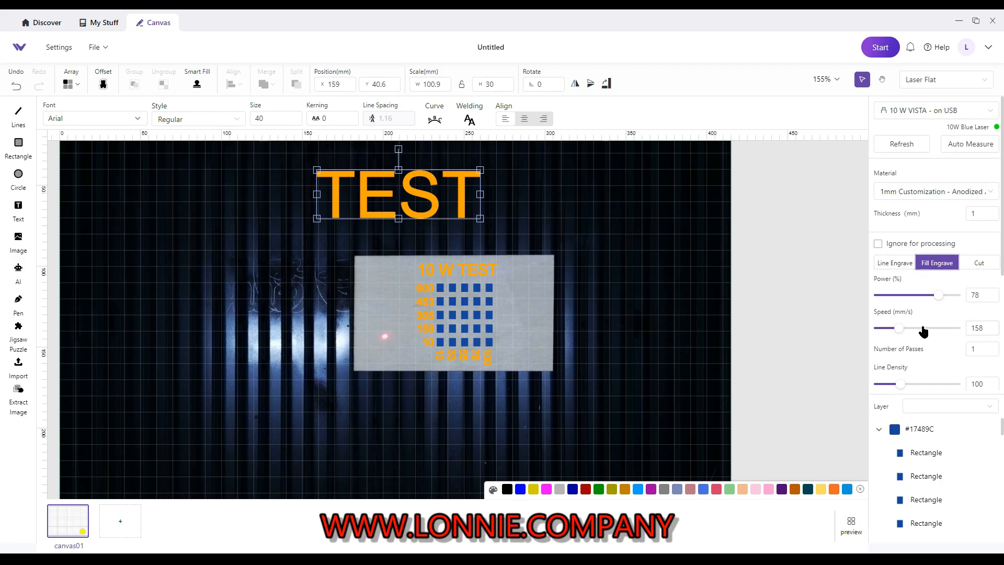
scroll("down", 3)
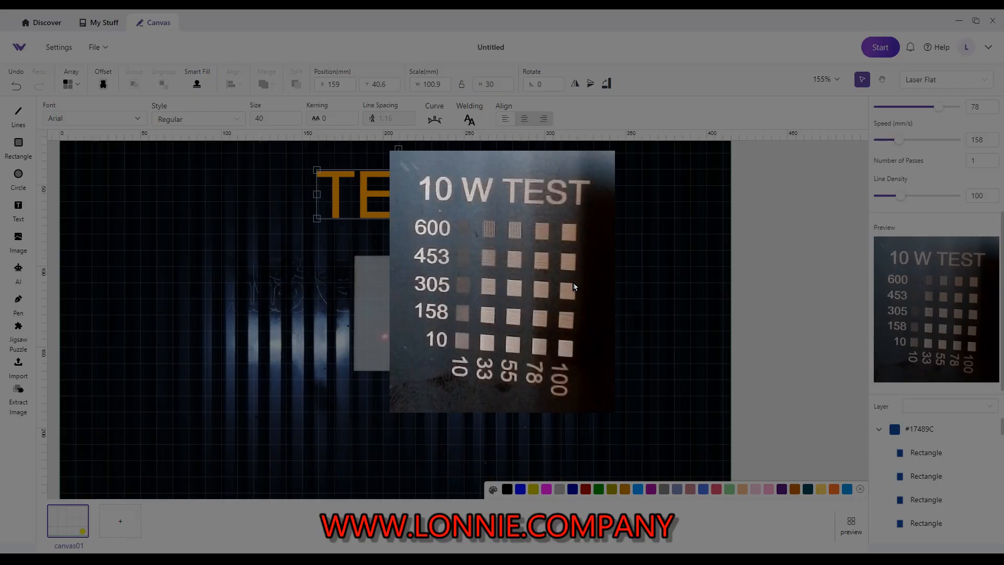
mouse_move(501, 232)
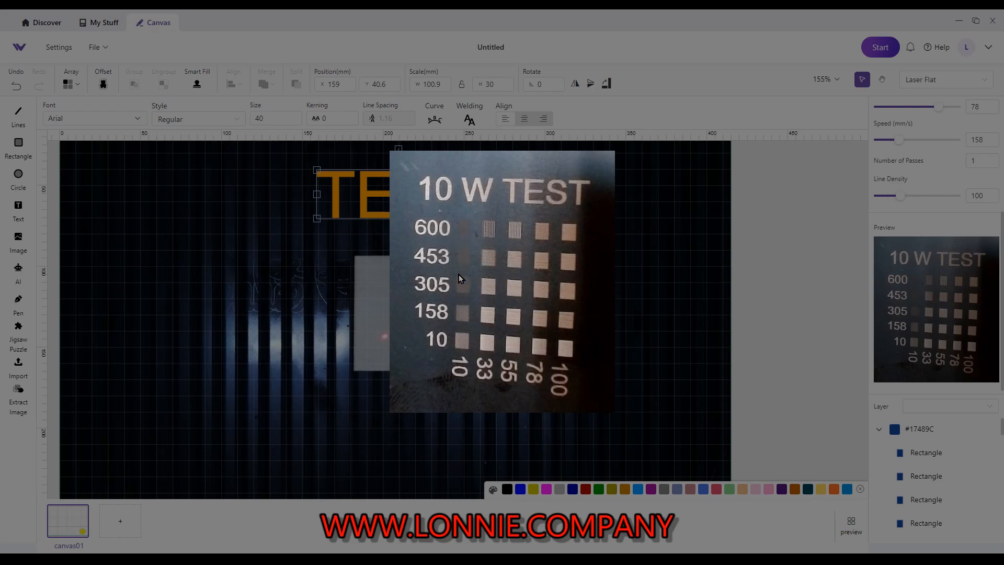
mouse_move(475, 226)
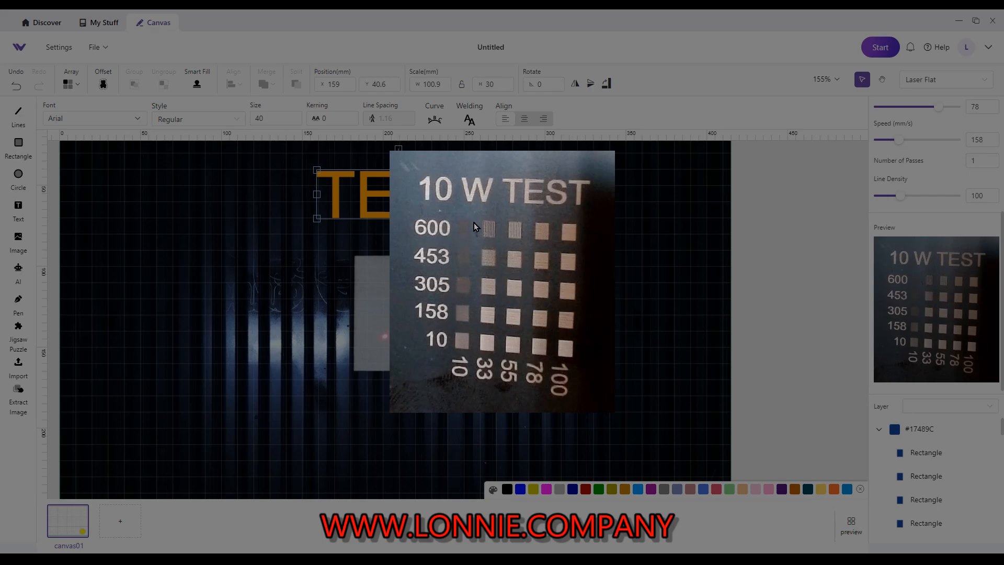
mouse_move(515, 299)
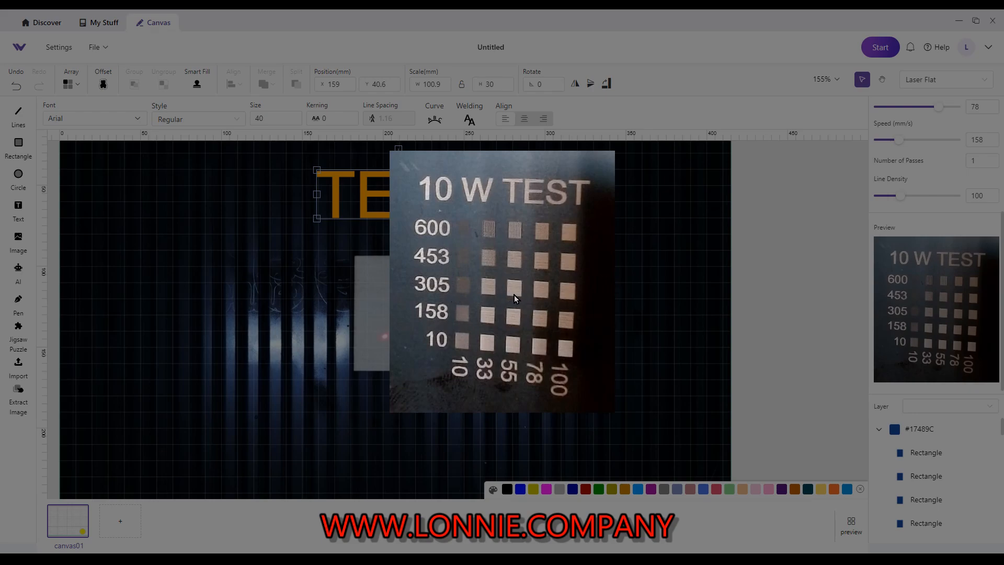
mouse_move(515, 357)
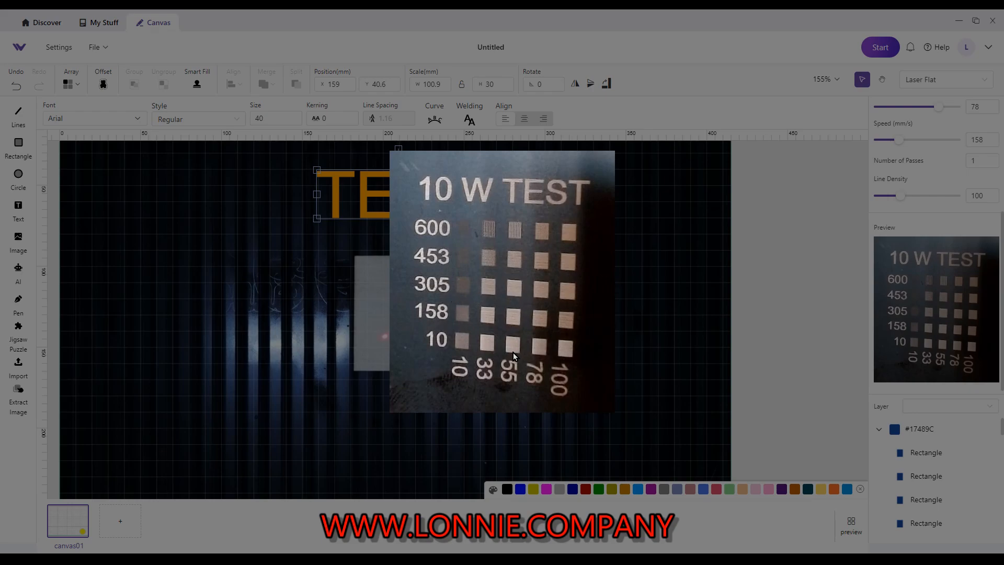
mouse_move(781, 261)
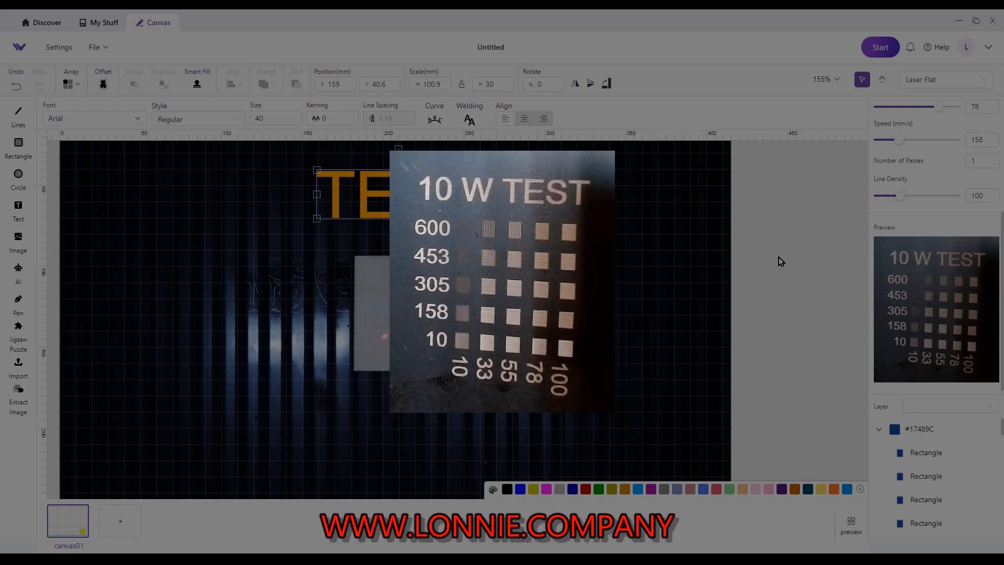
mouse_move(638, 298)
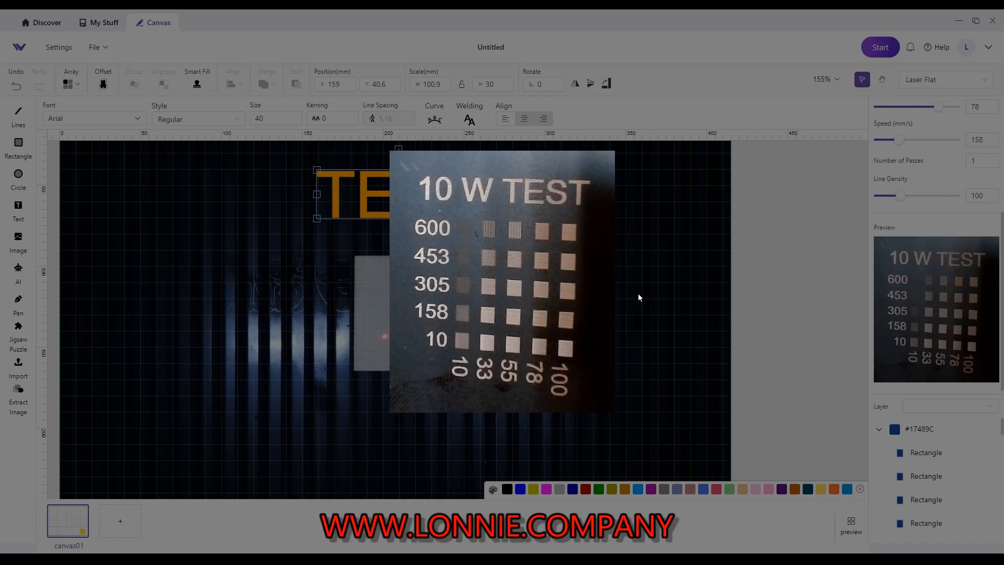
mouse_move(764, 232)
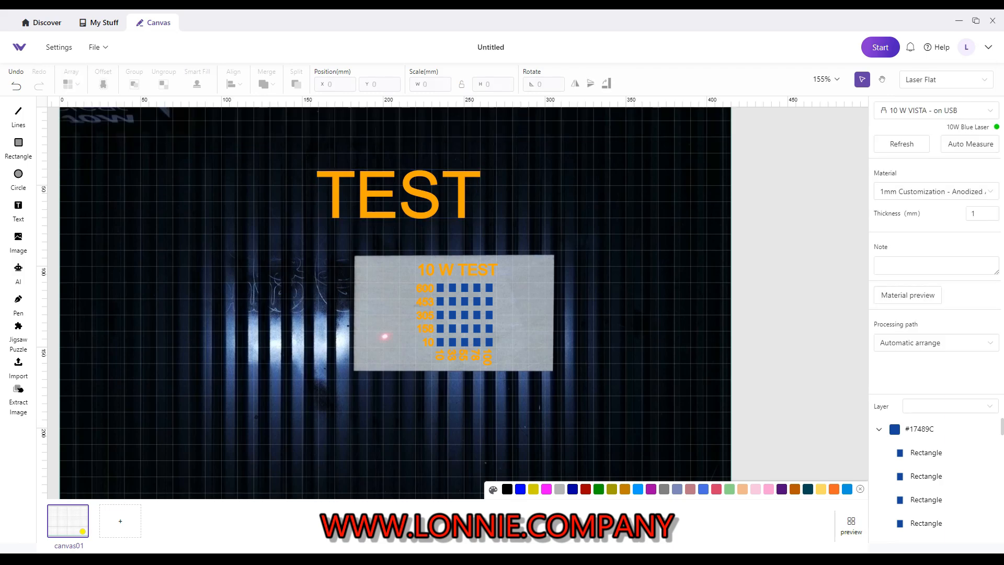
mouse_move(934, 190)
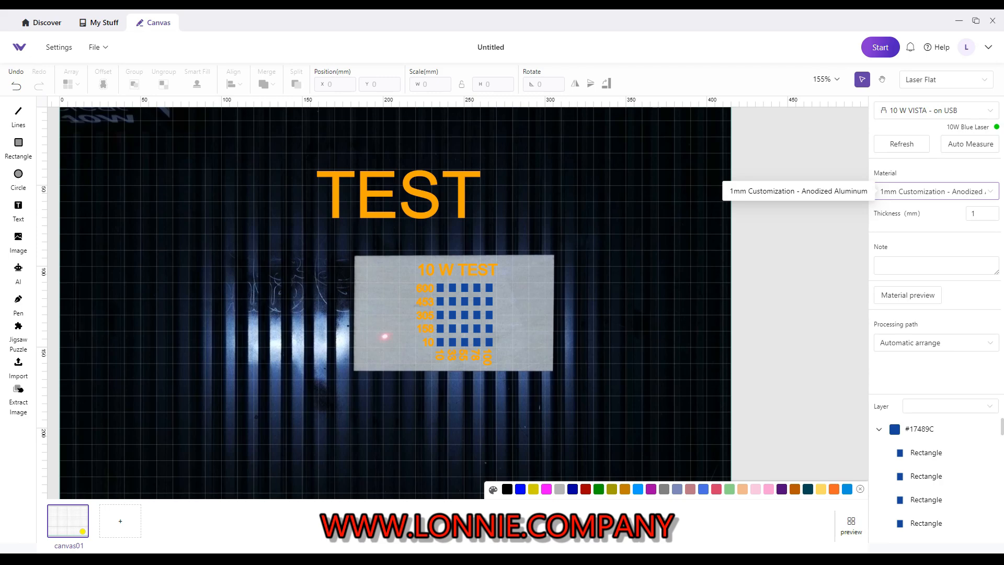
left_click(934, 190)
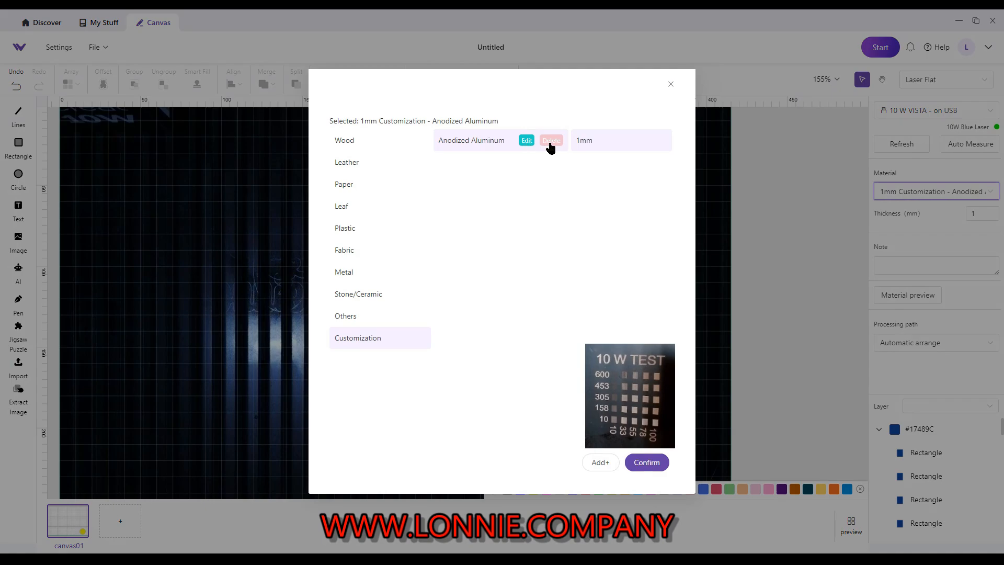
mouse_move(541, 151)
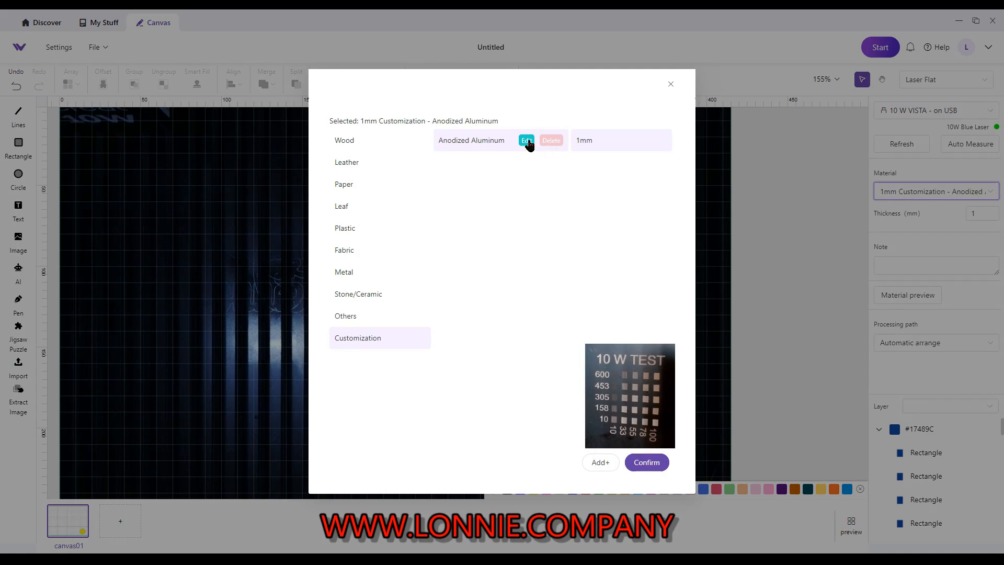
left_click(526, 140)
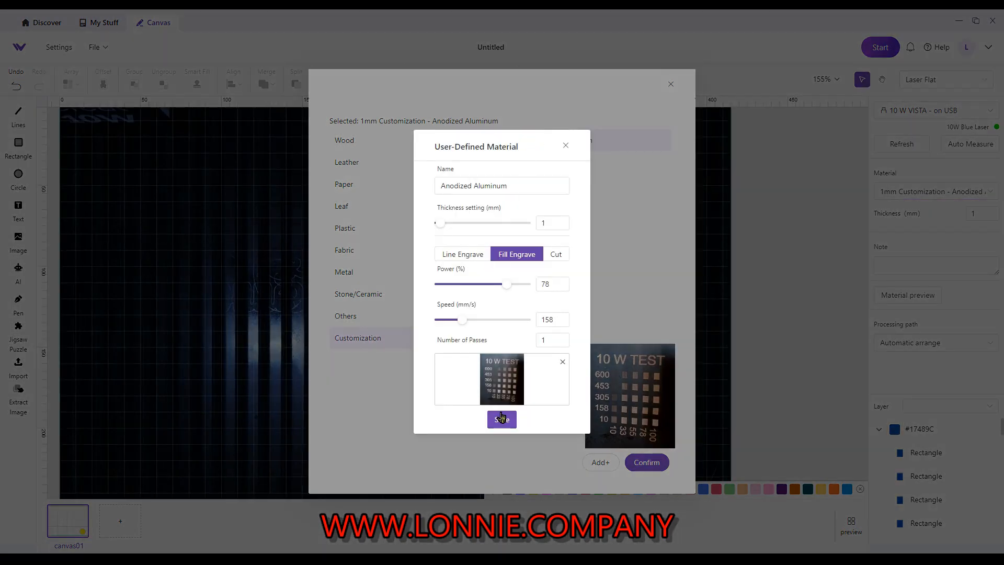
left_click(501, 419)
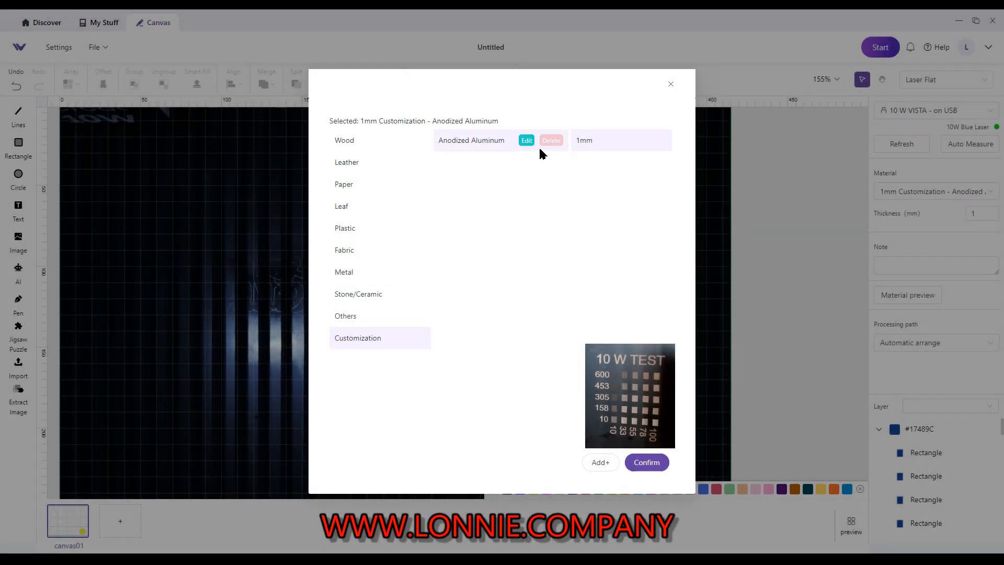
mouse_move(549, 143)
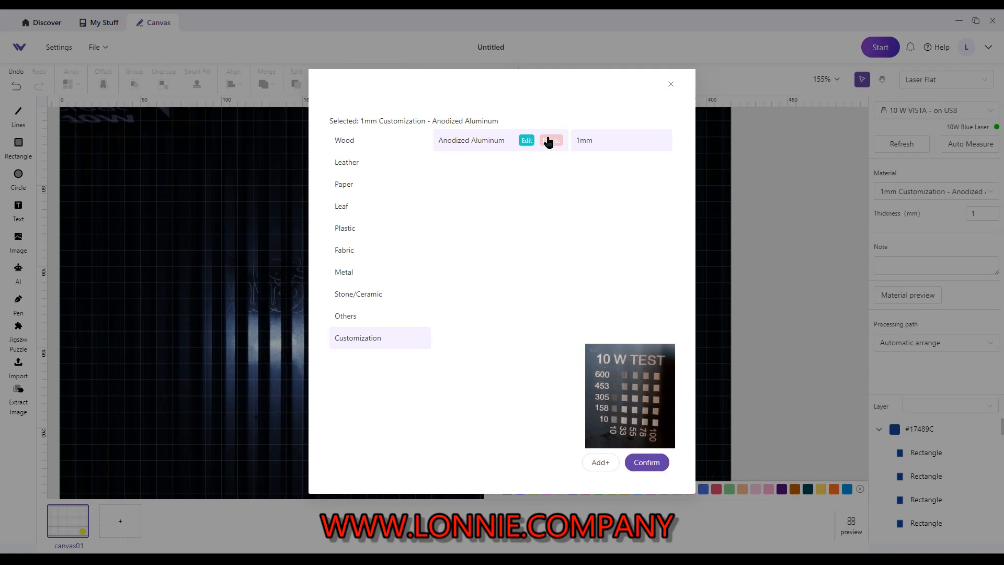
mouse_move(566, 149)
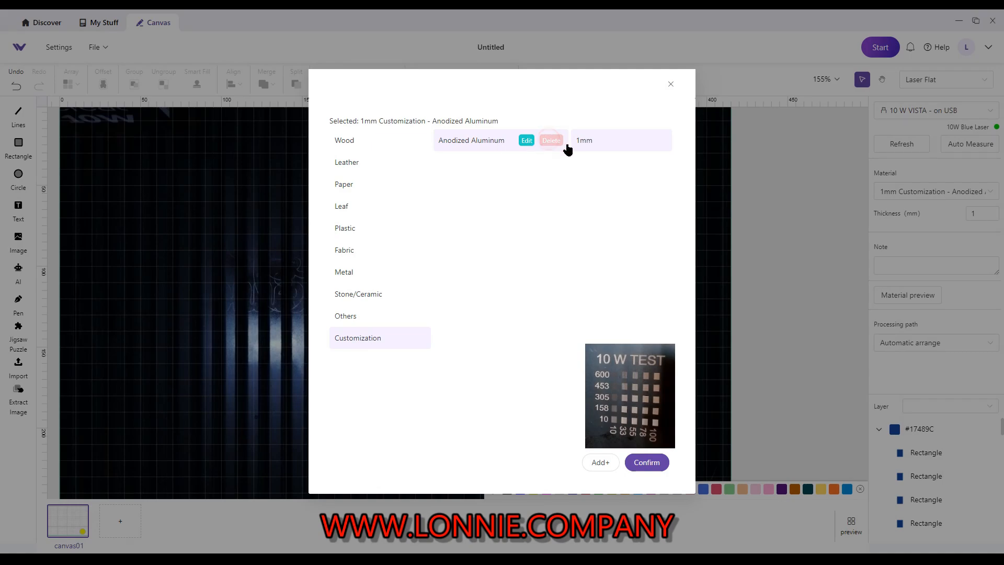
mouse_move(930, 197)
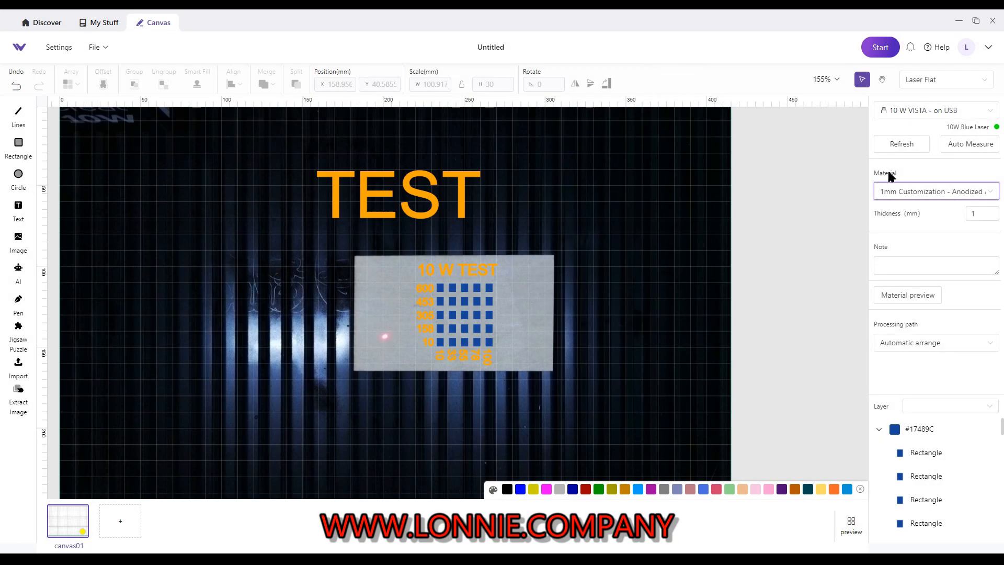
Change the project material to Wood - Basswood 3mm
left_click(933, 190)
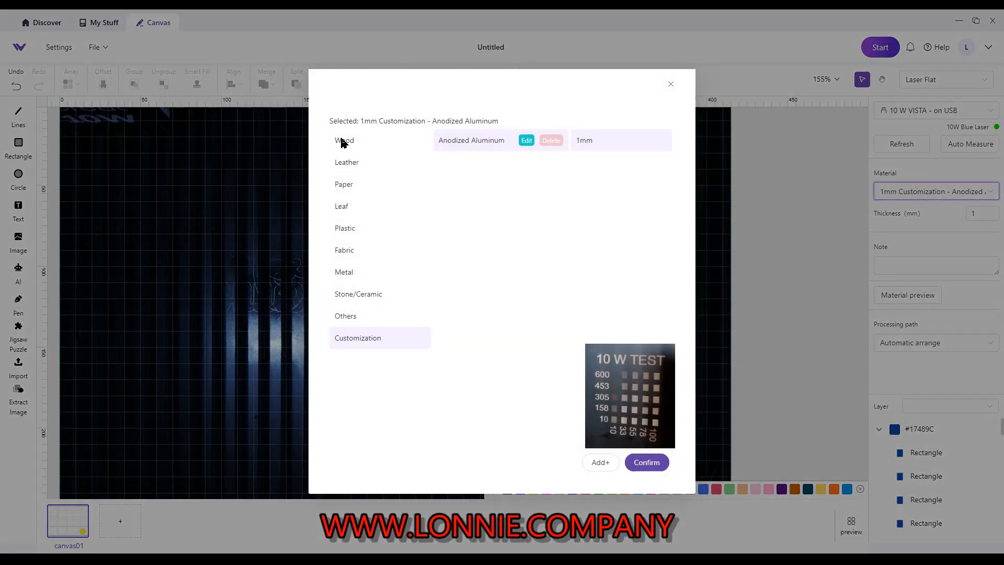
left_click(344, 140)
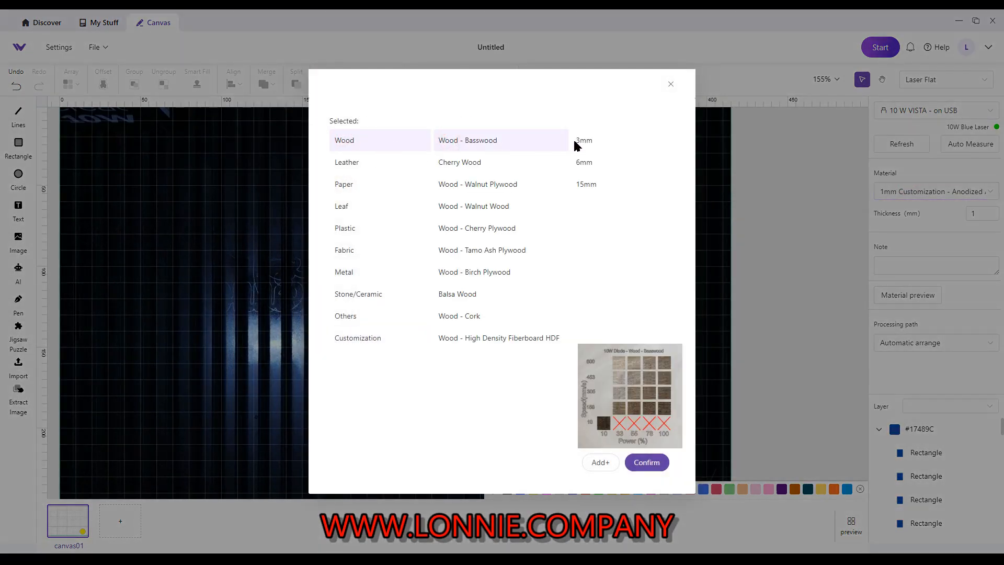
left_click(645, 461)
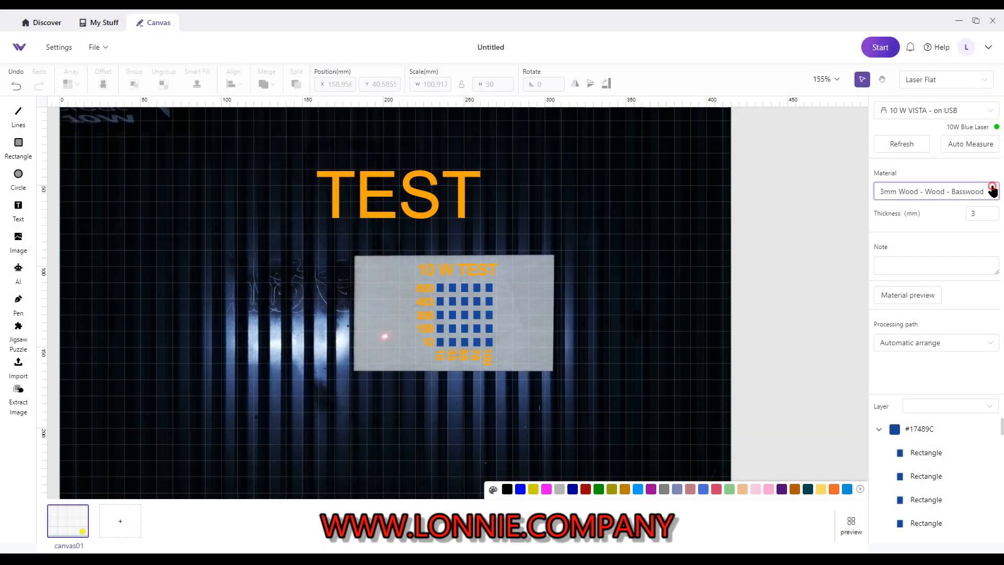
Delete the custom Anodized Aluminum material from the Customization list
left_click(992, 190)
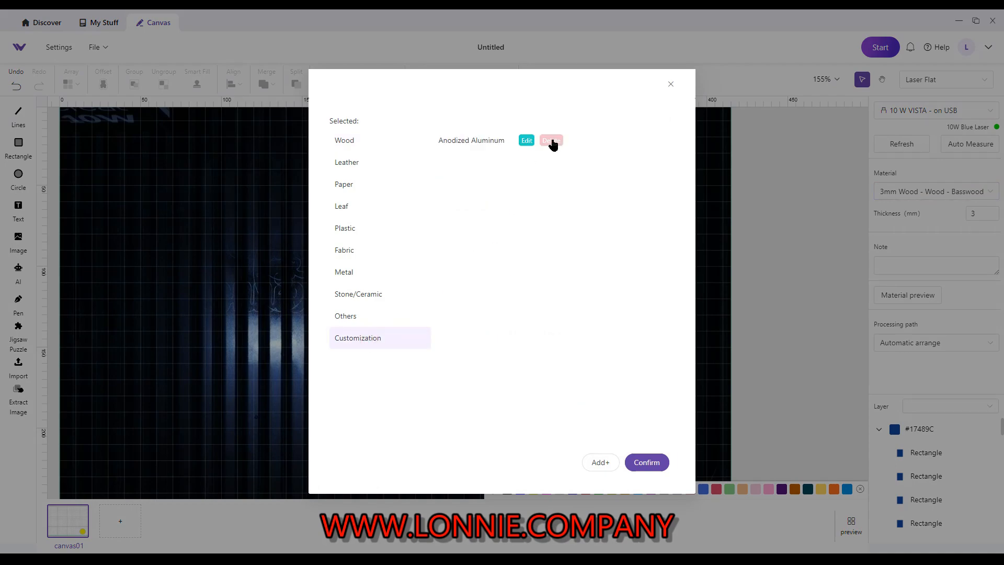
left_click(344, 139)
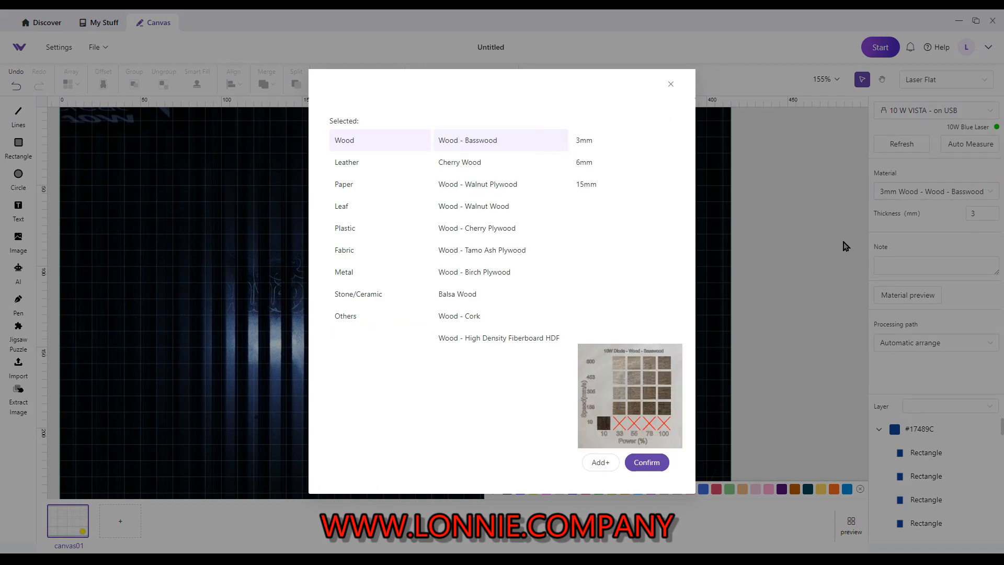